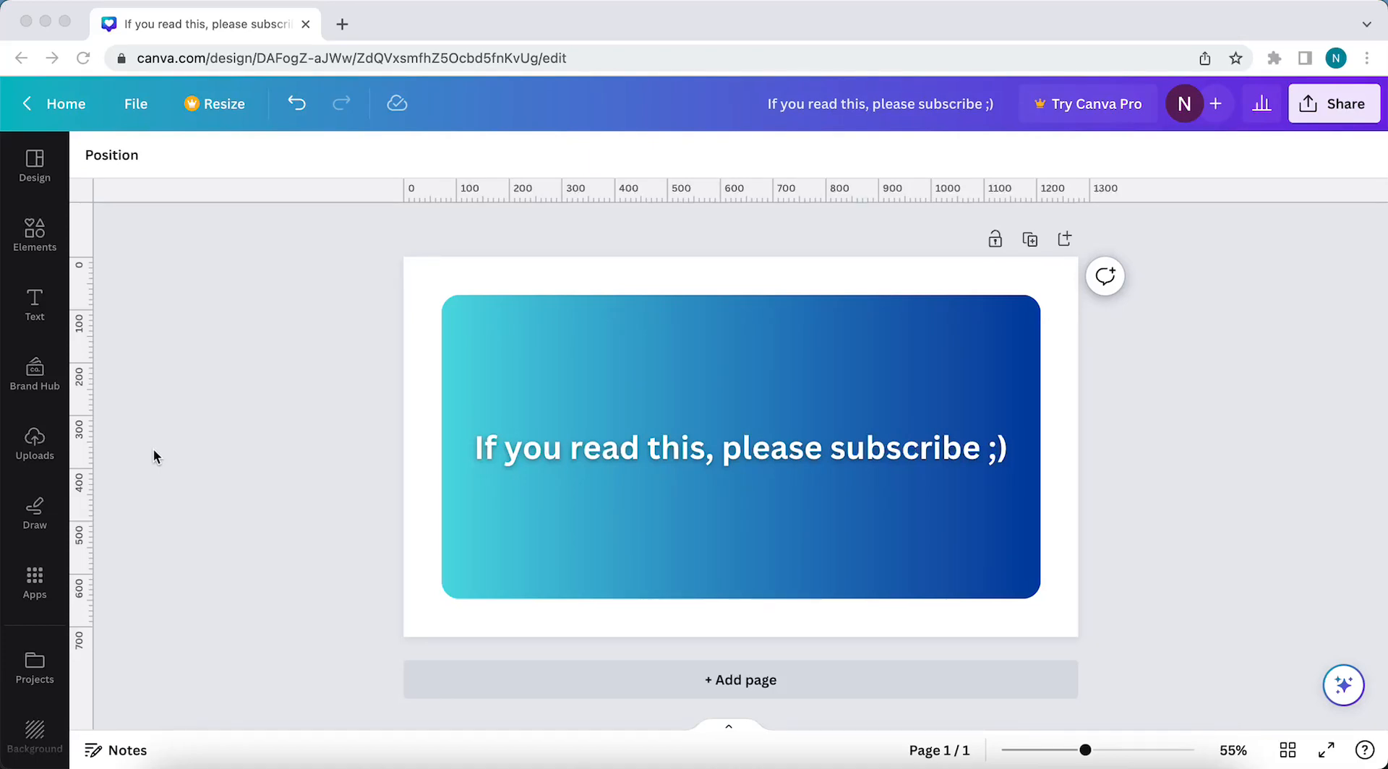
mouse_move(160, 458)
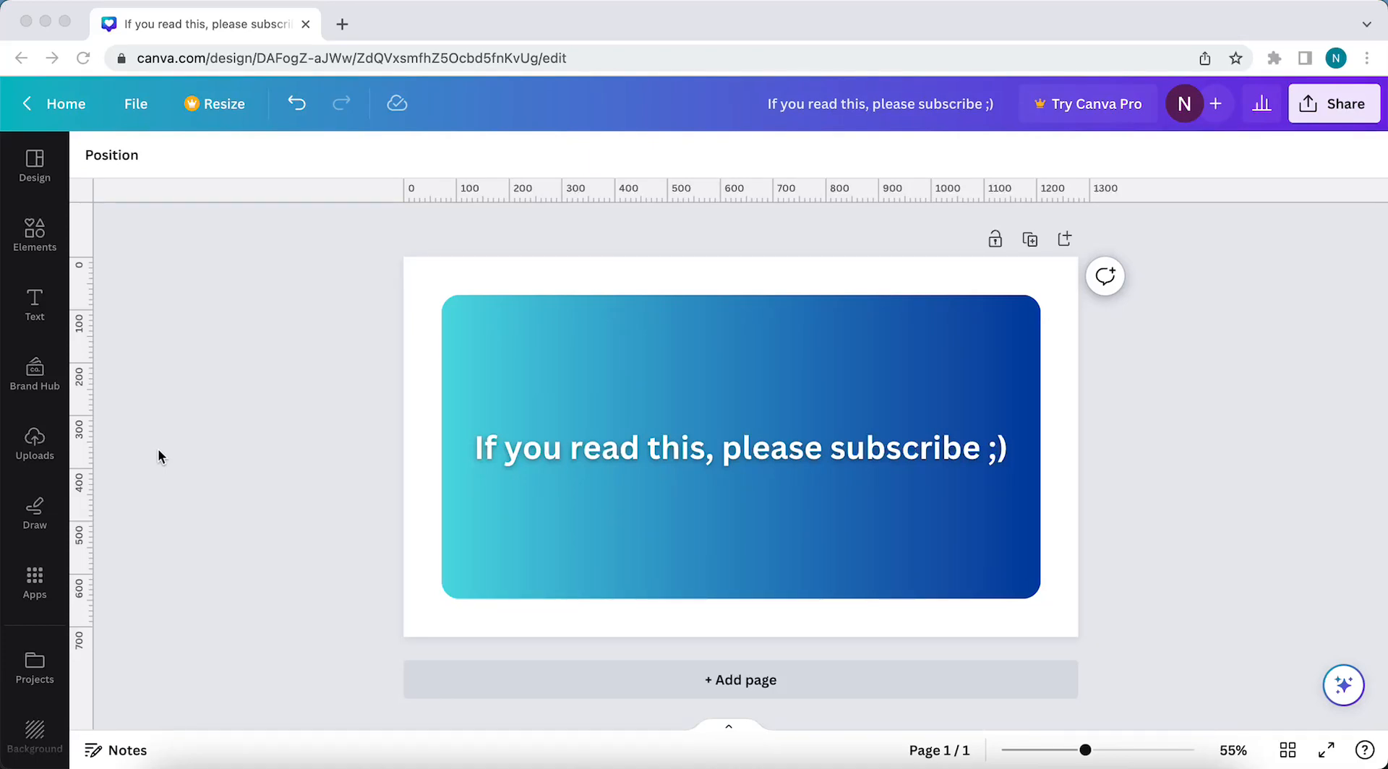
Try resizing the gradient rectangle alone, then undo the drags so it stays intact
click(741, 448)
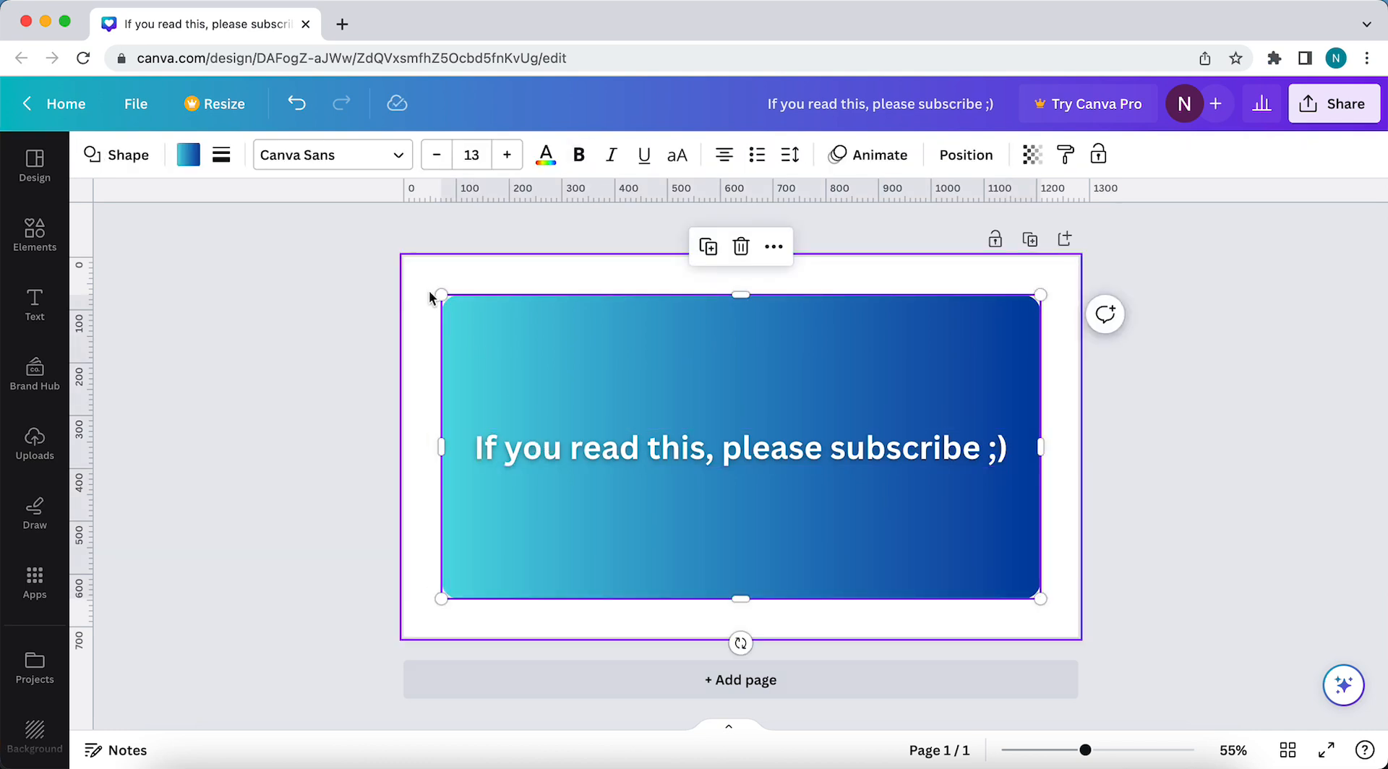
drag(442, 295, 534, 328)
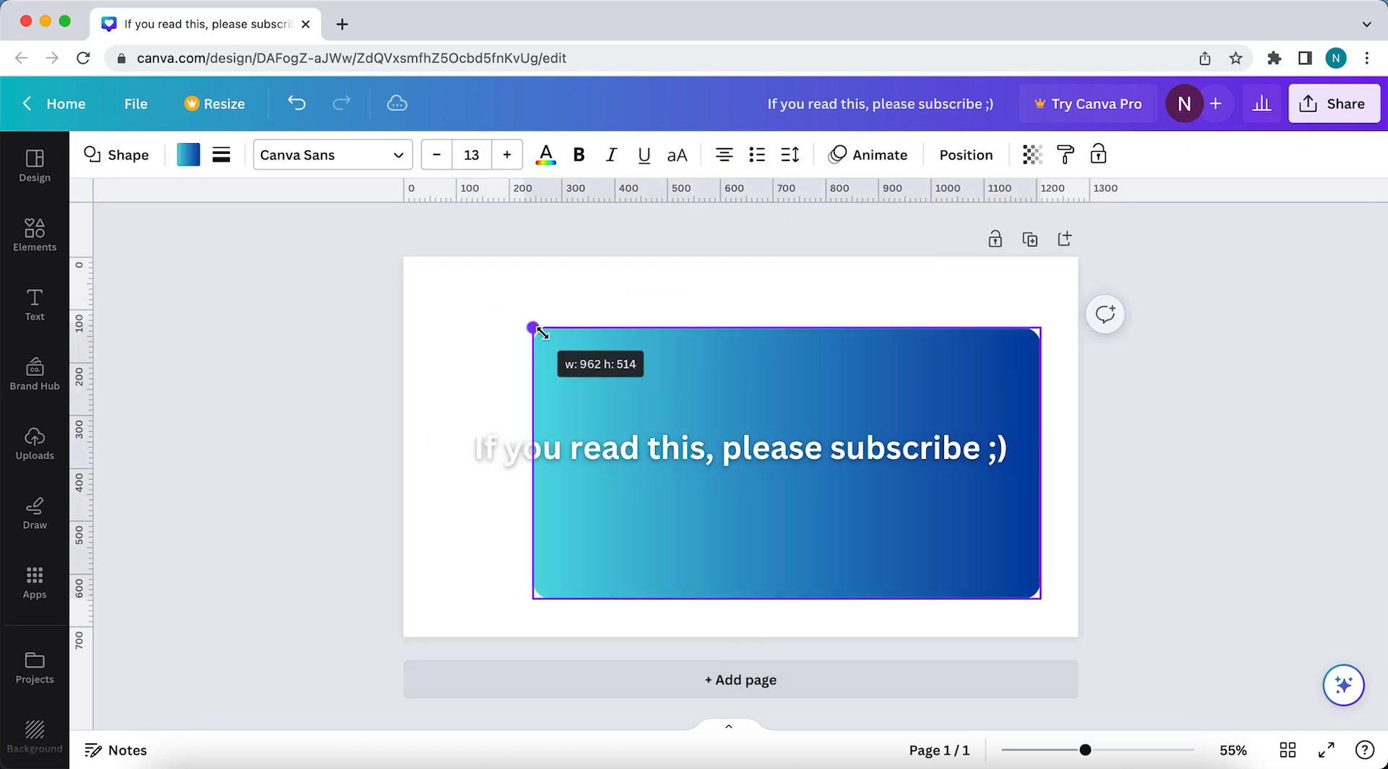
drag(534, 329, 439, 294)
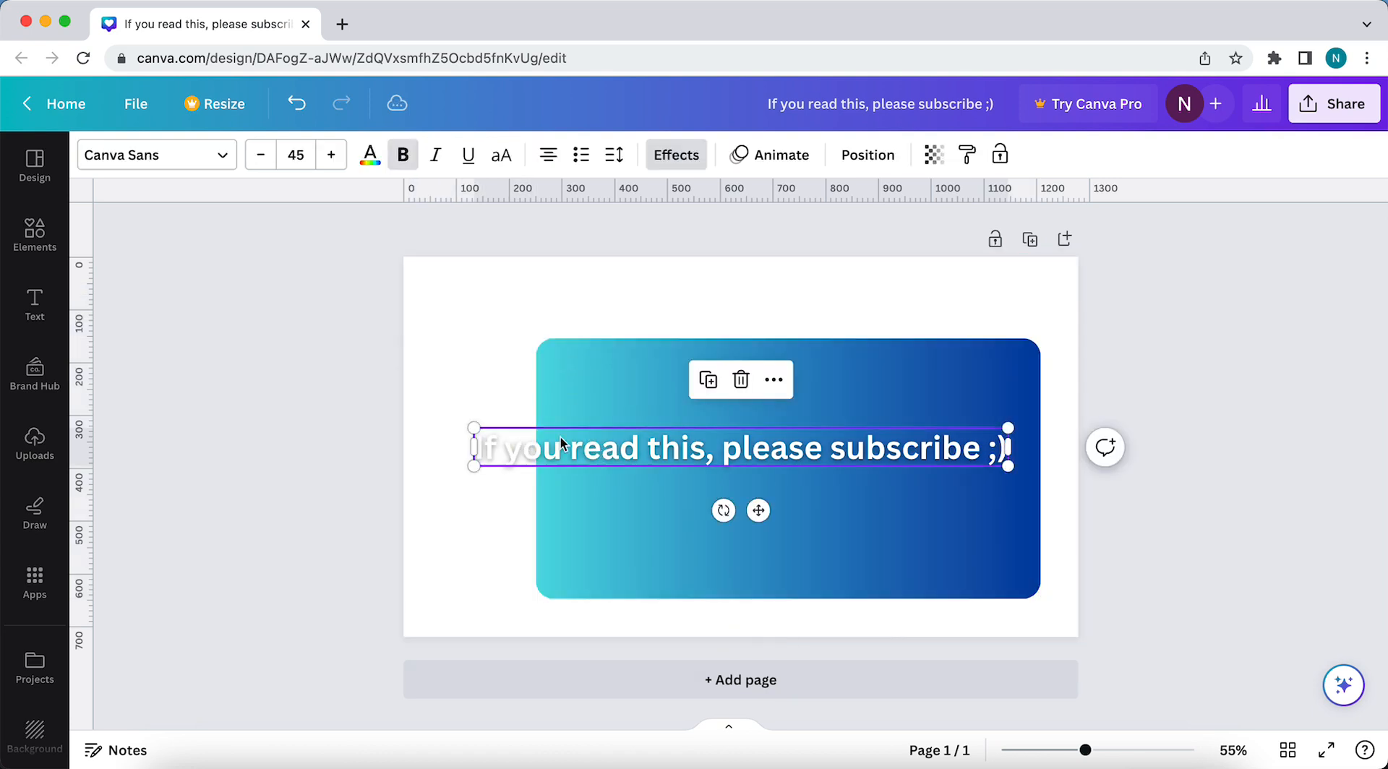
drag(474, 447, 617, 439)
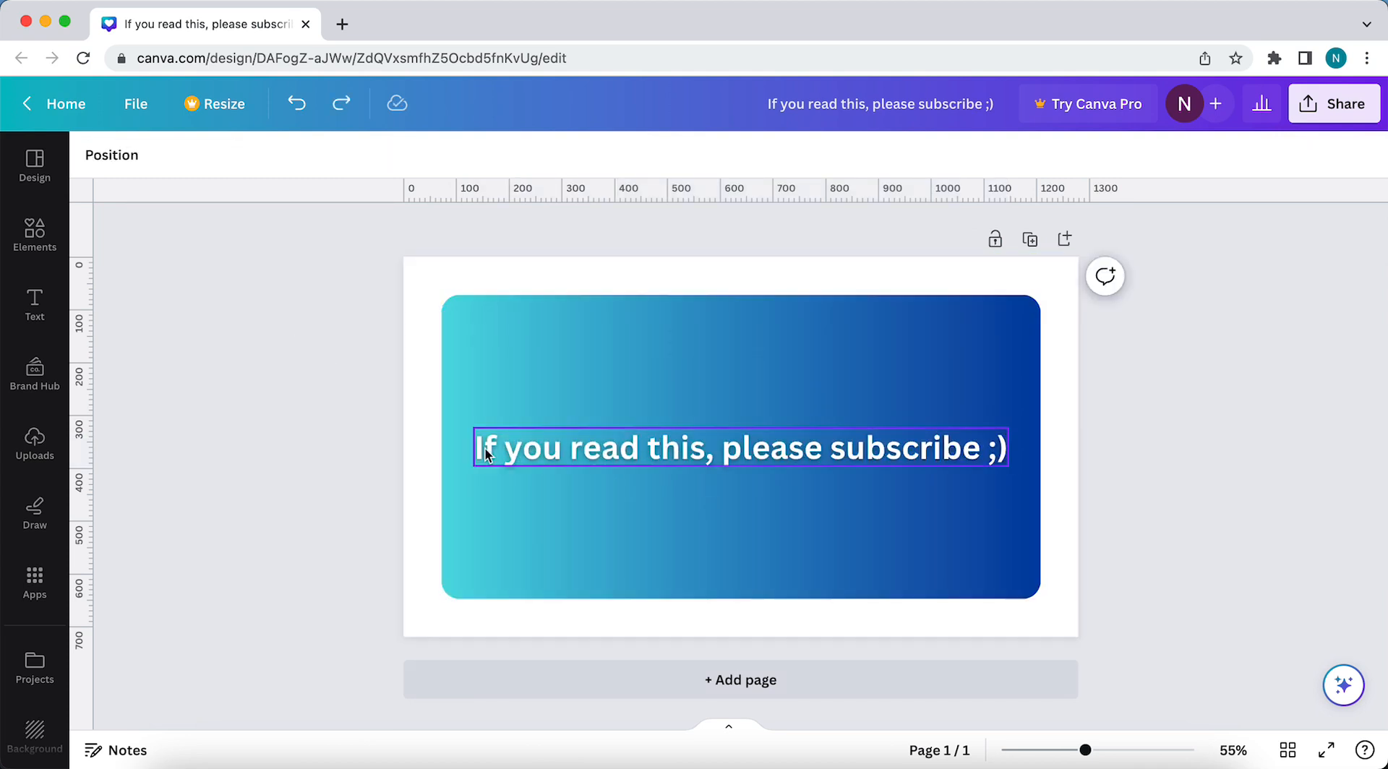
Clear the selection and select the rectangle together with its subscribe text
click(372, 338)
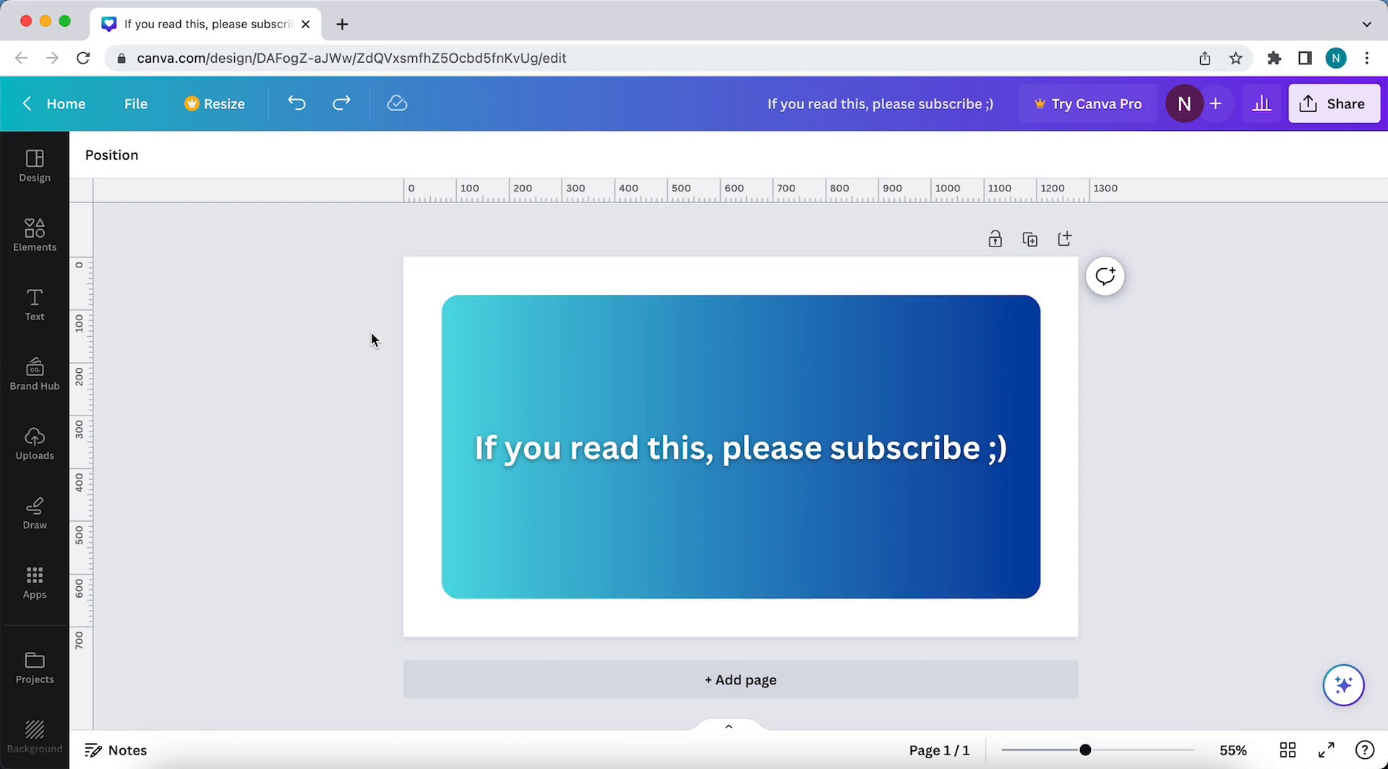
click(740, 446)
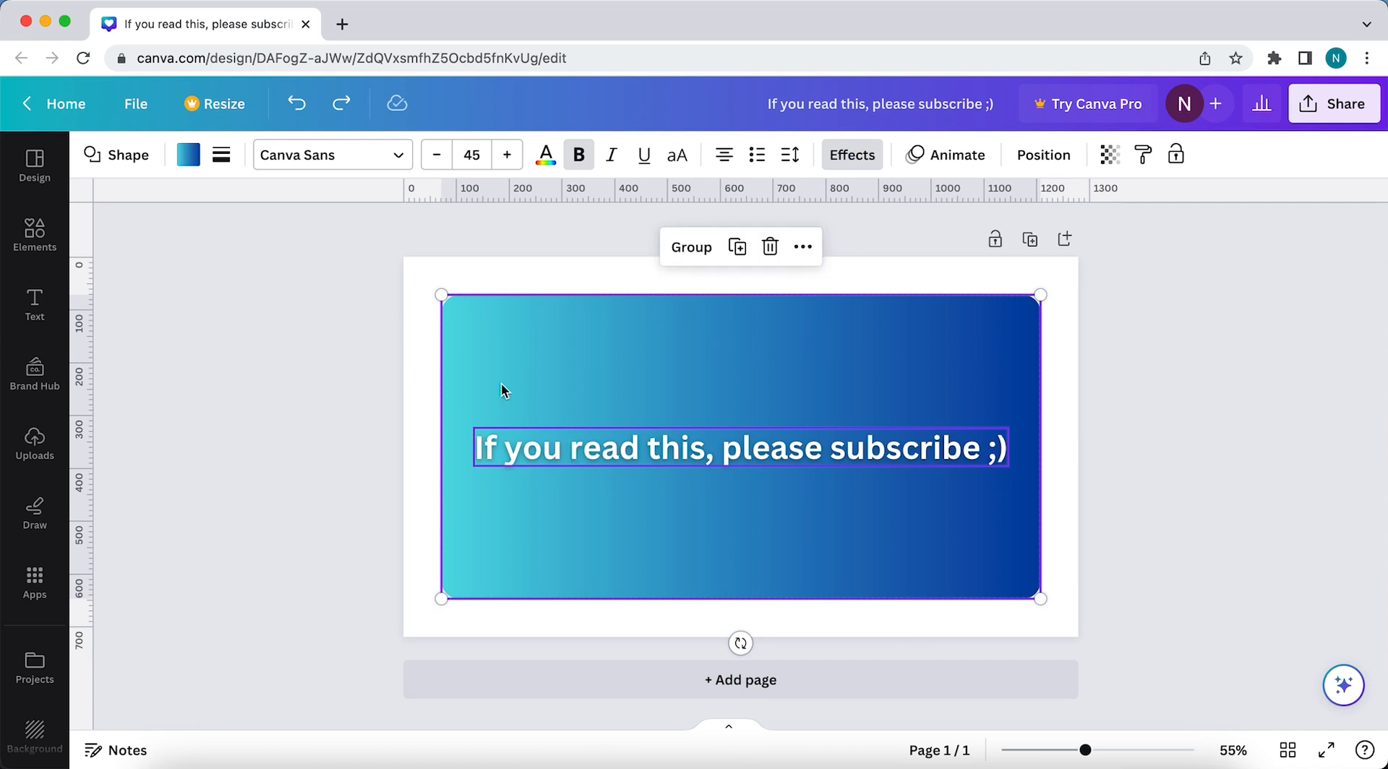
mouse_move(478, 327)
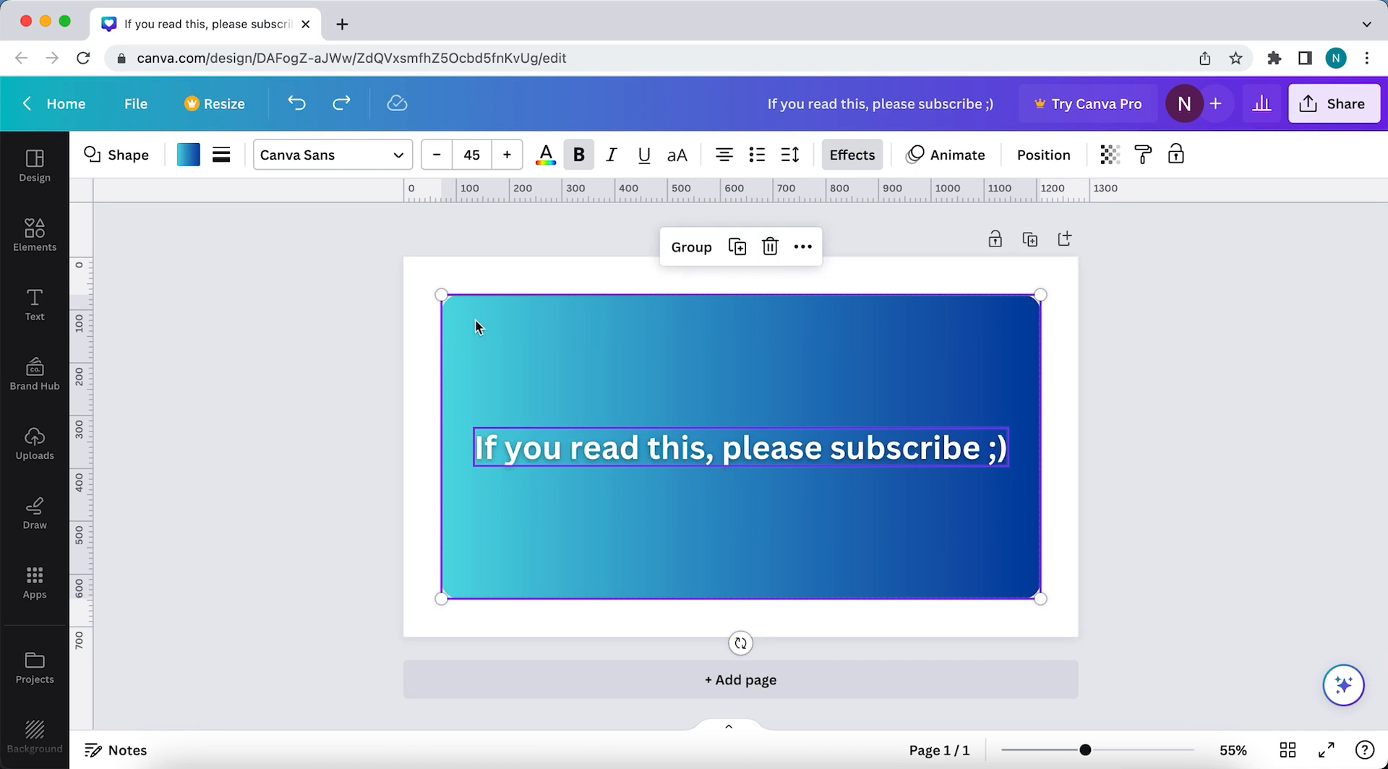
mouse_move(550, 363)
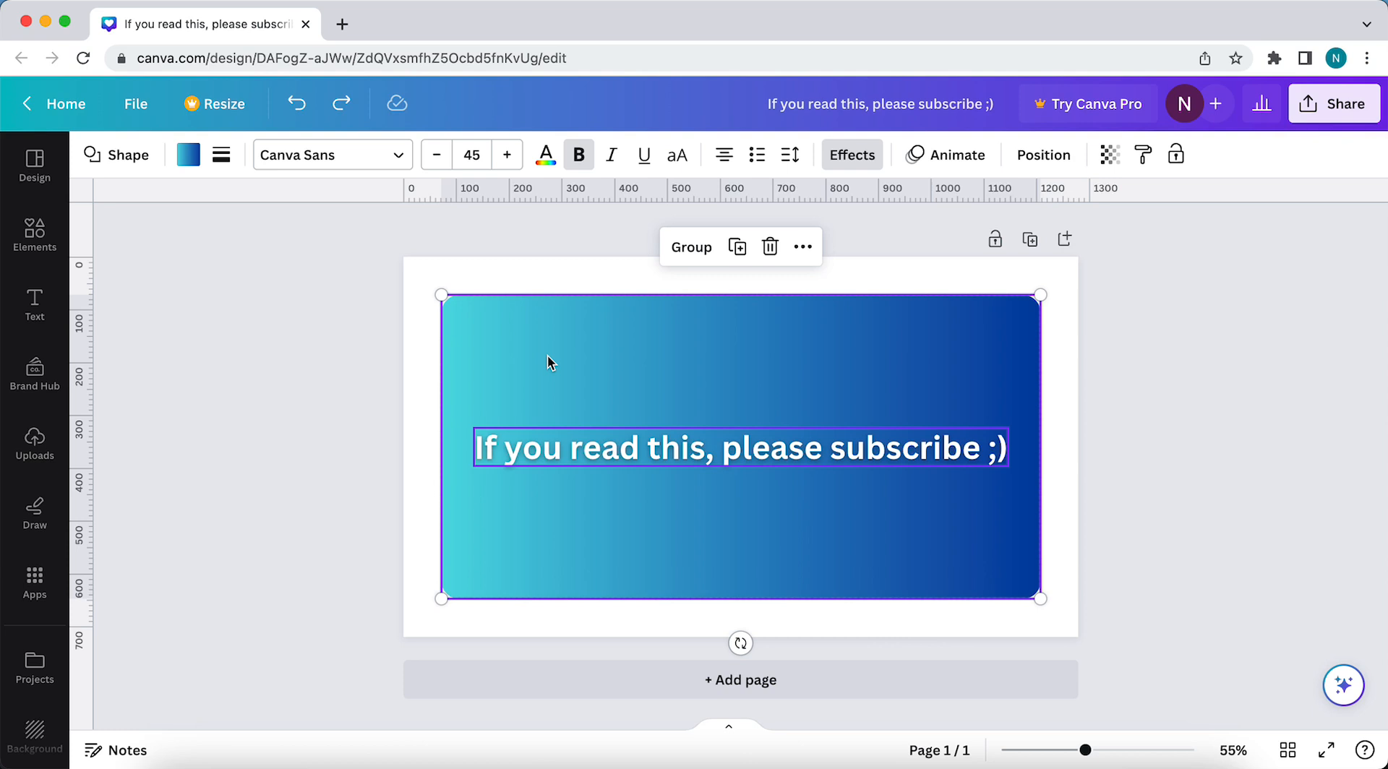
mouse_move(684, 315)
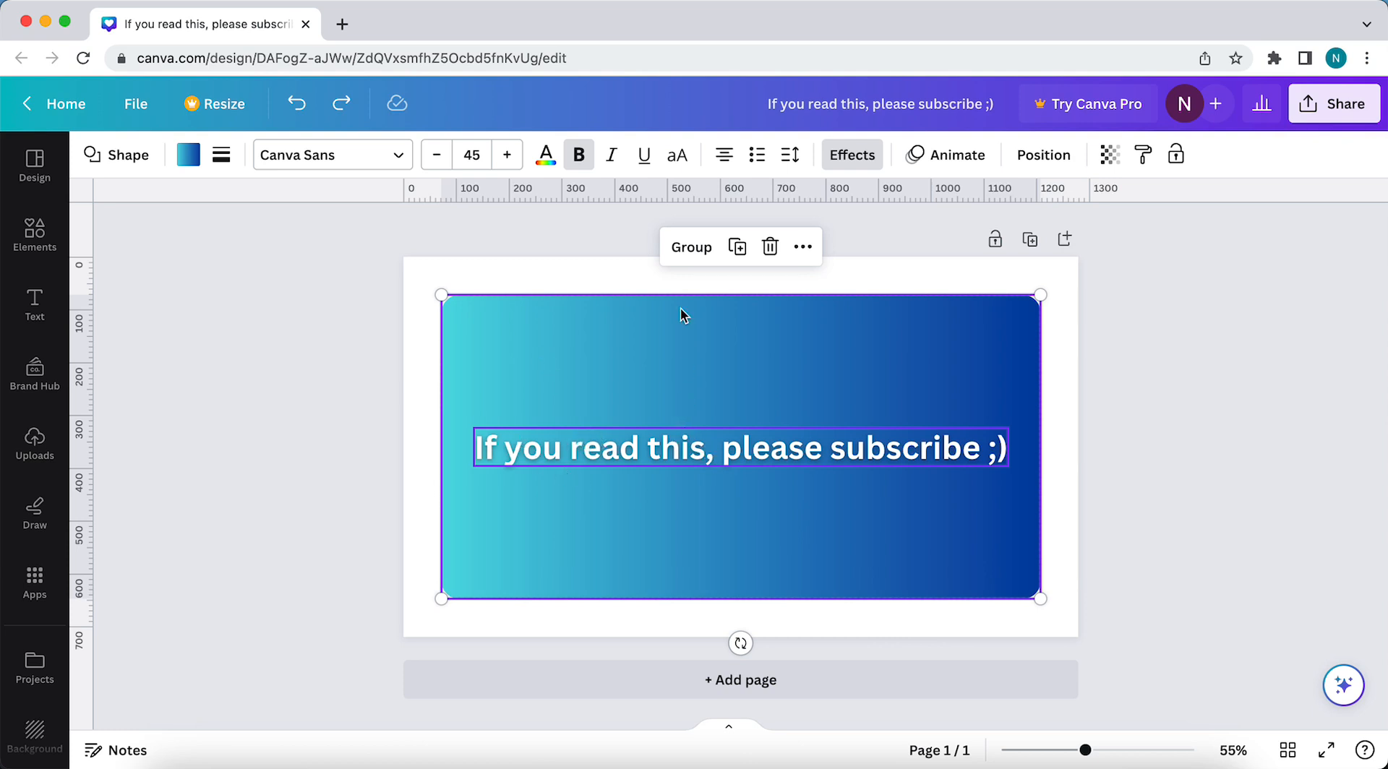
mouse_move(683, 255)
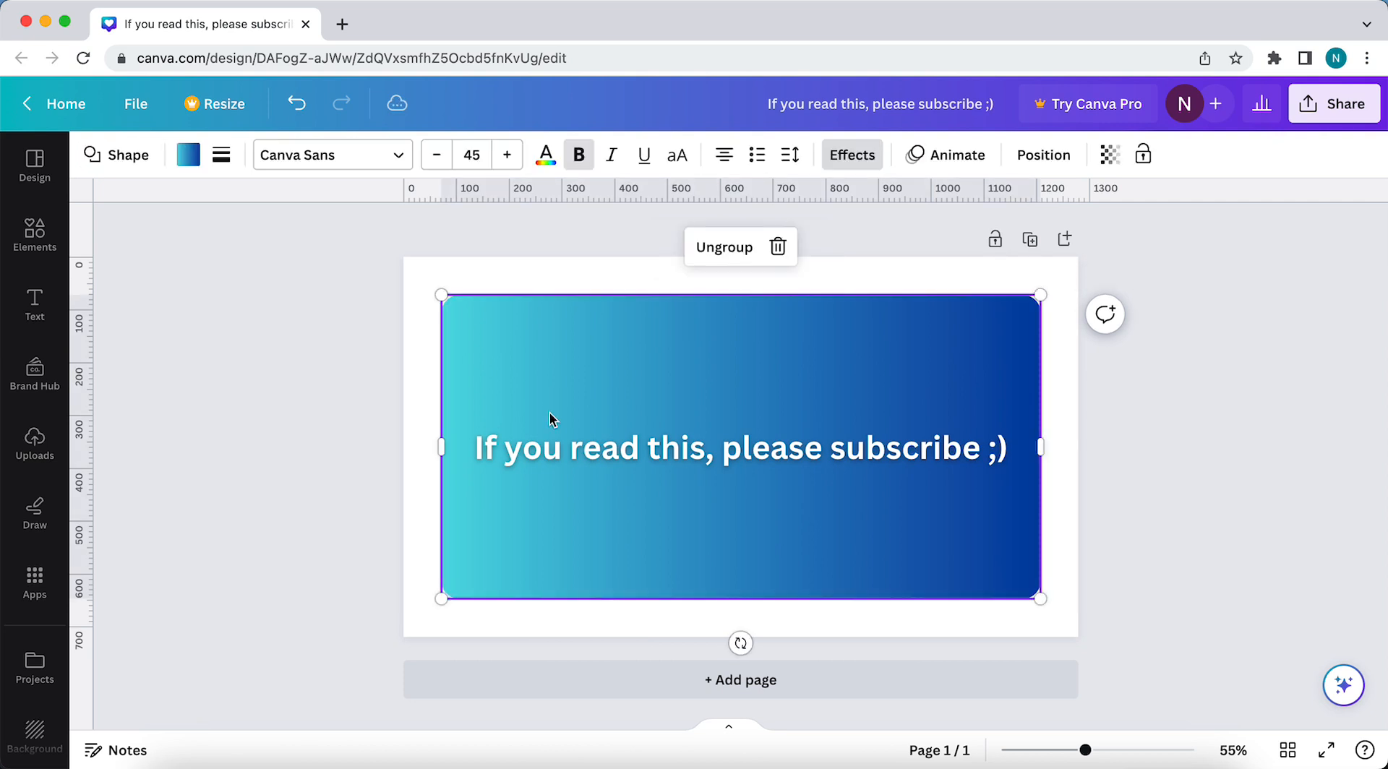
mouse_move(700, 266)
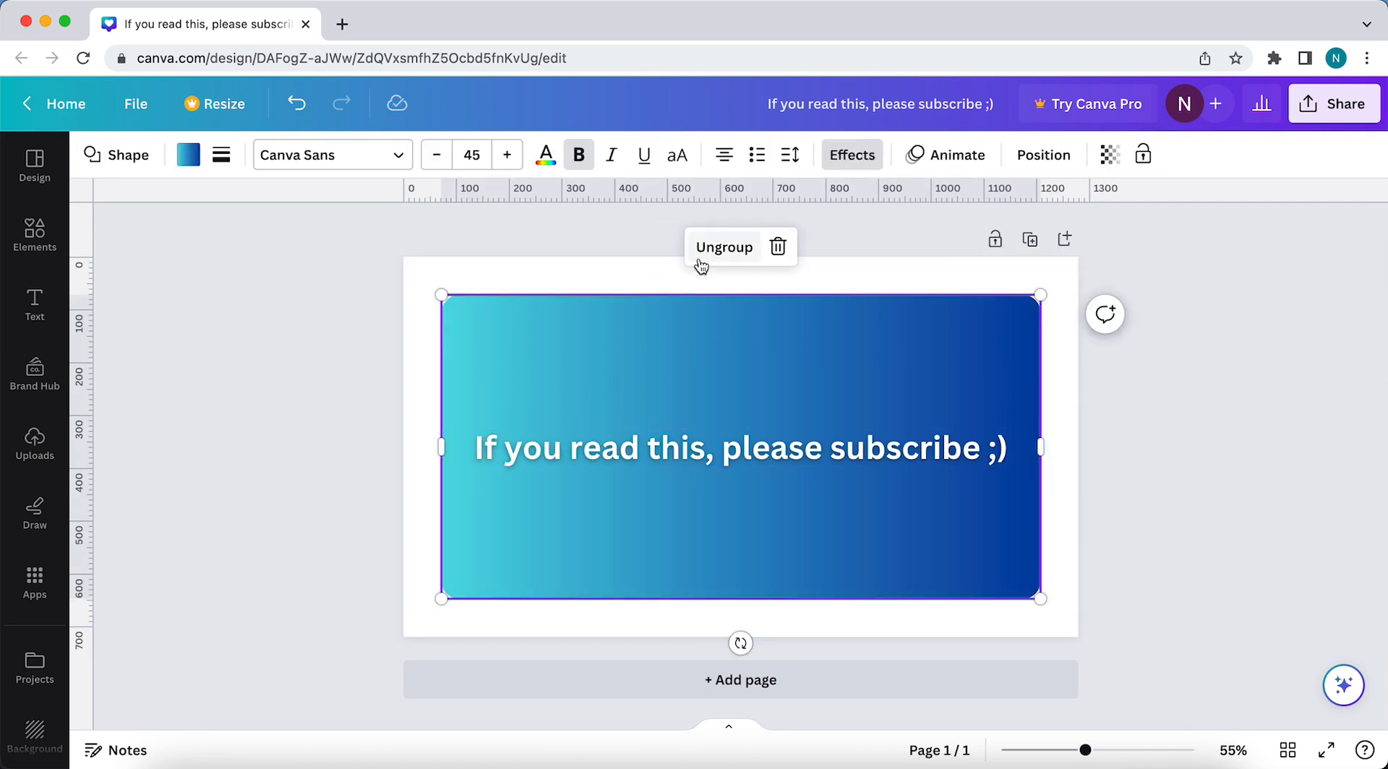
mouse_move(778, 246)
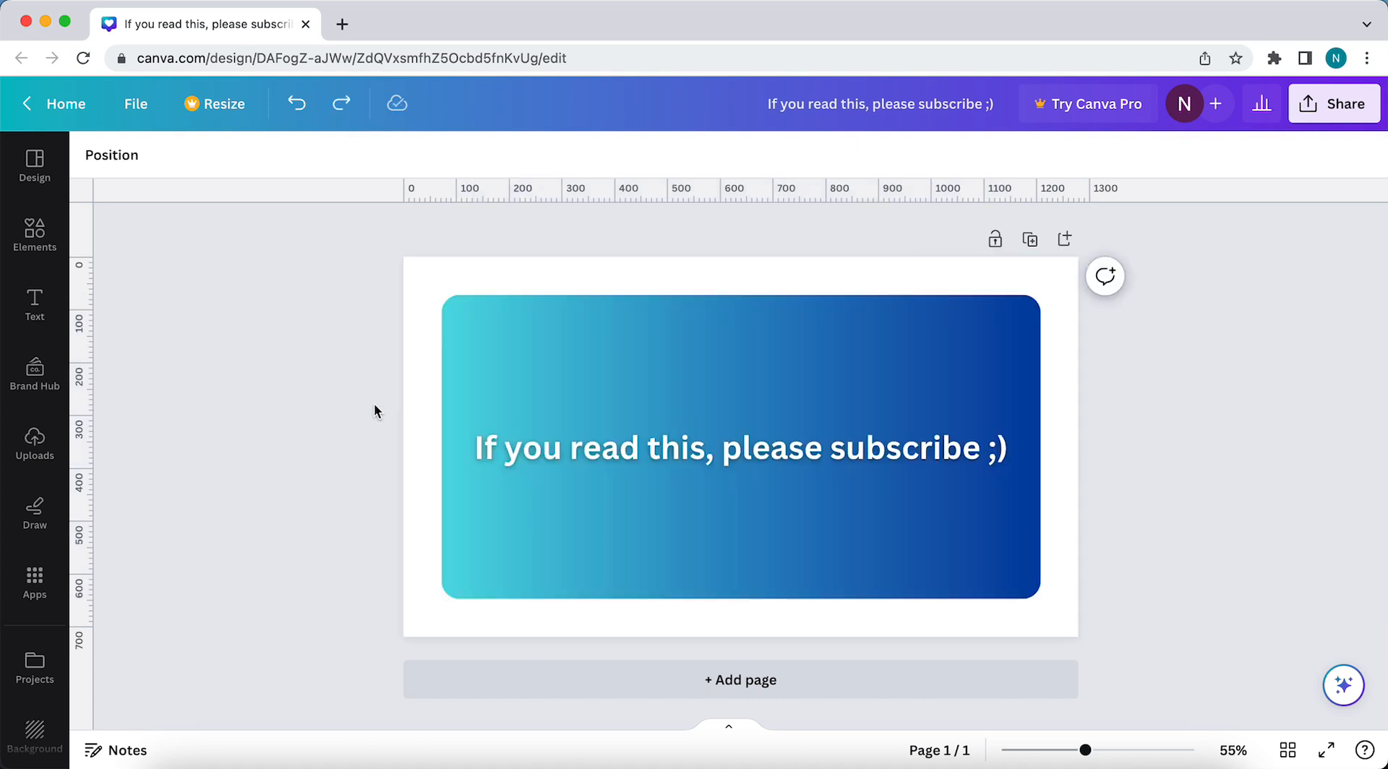
Move the shrunken group onto the page centre guides and deselect it on empty canvas
click(740, 447)
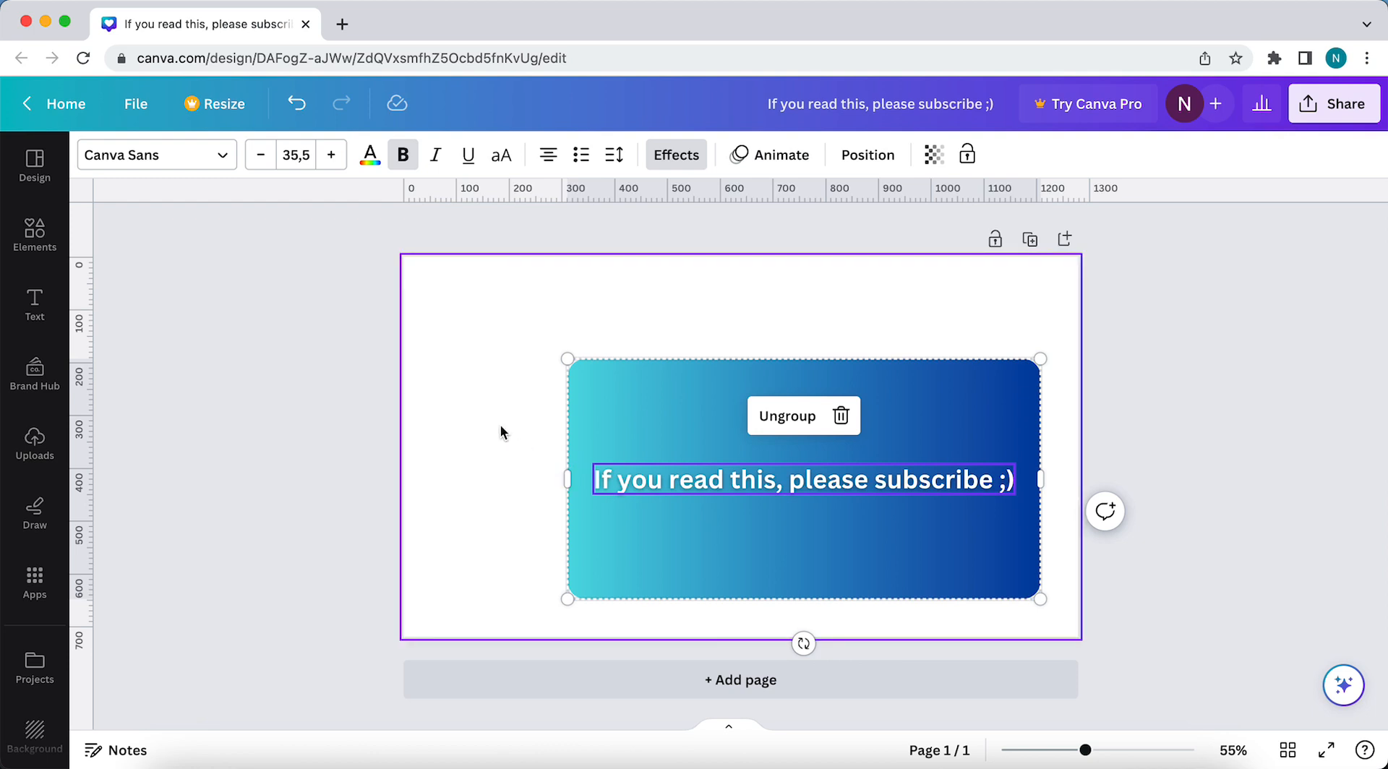
drag(803, 479, 740, 447)
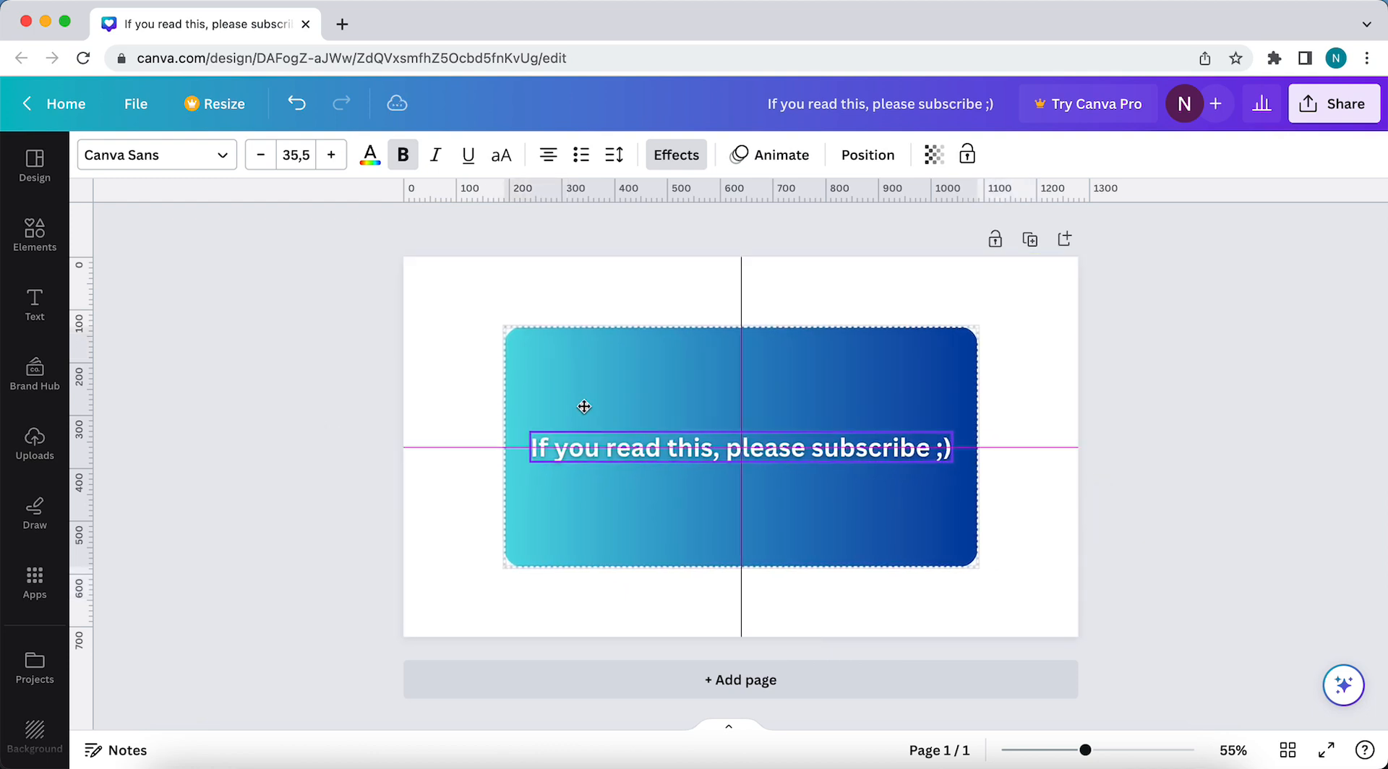
click(304, 395)
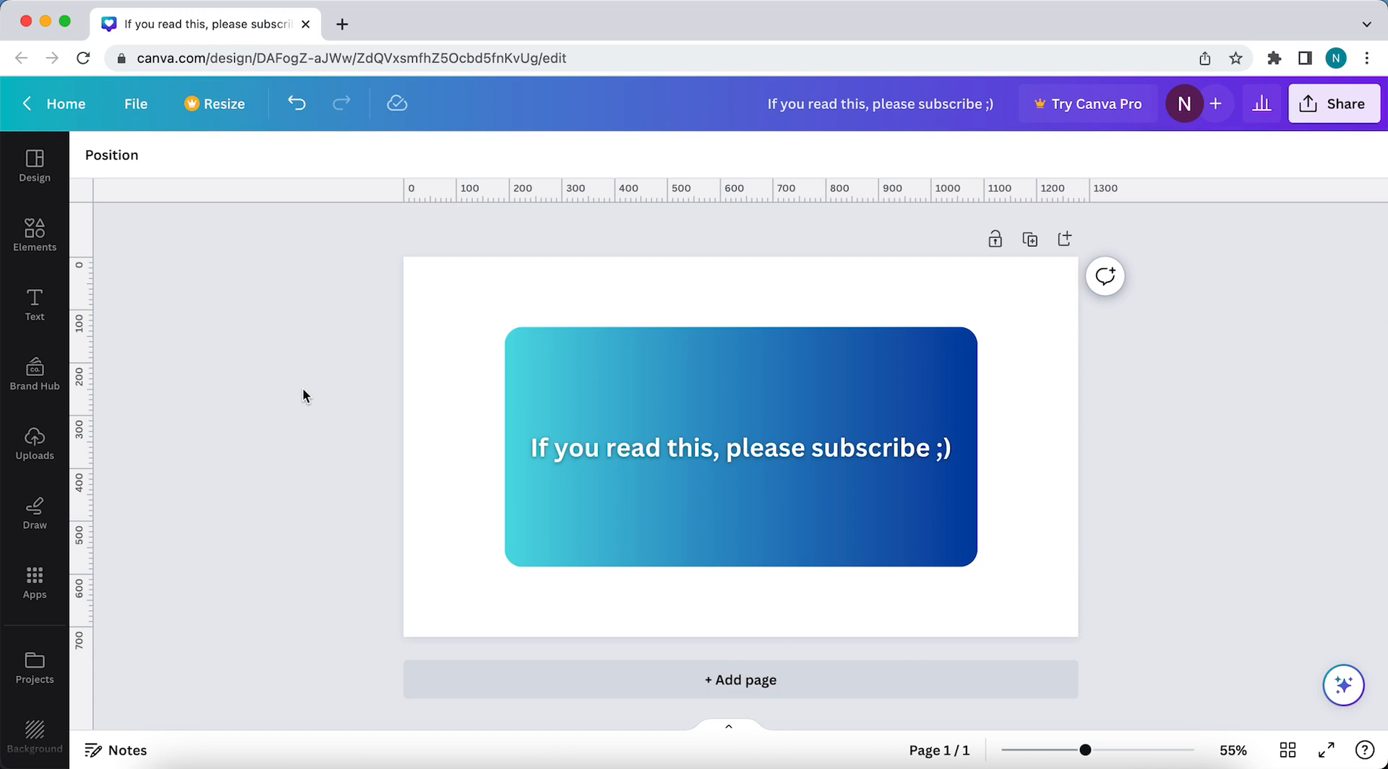
click(912, 359)
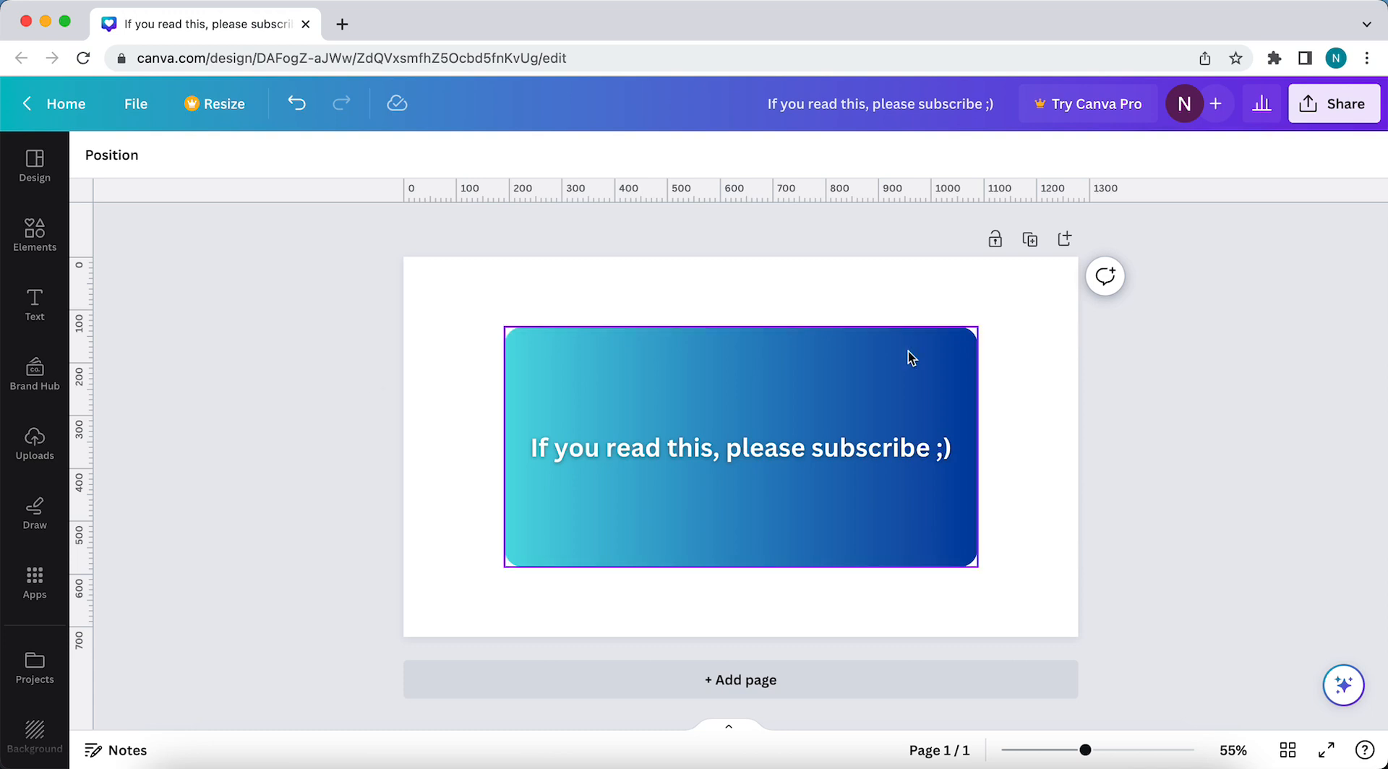
click(1279, 628)
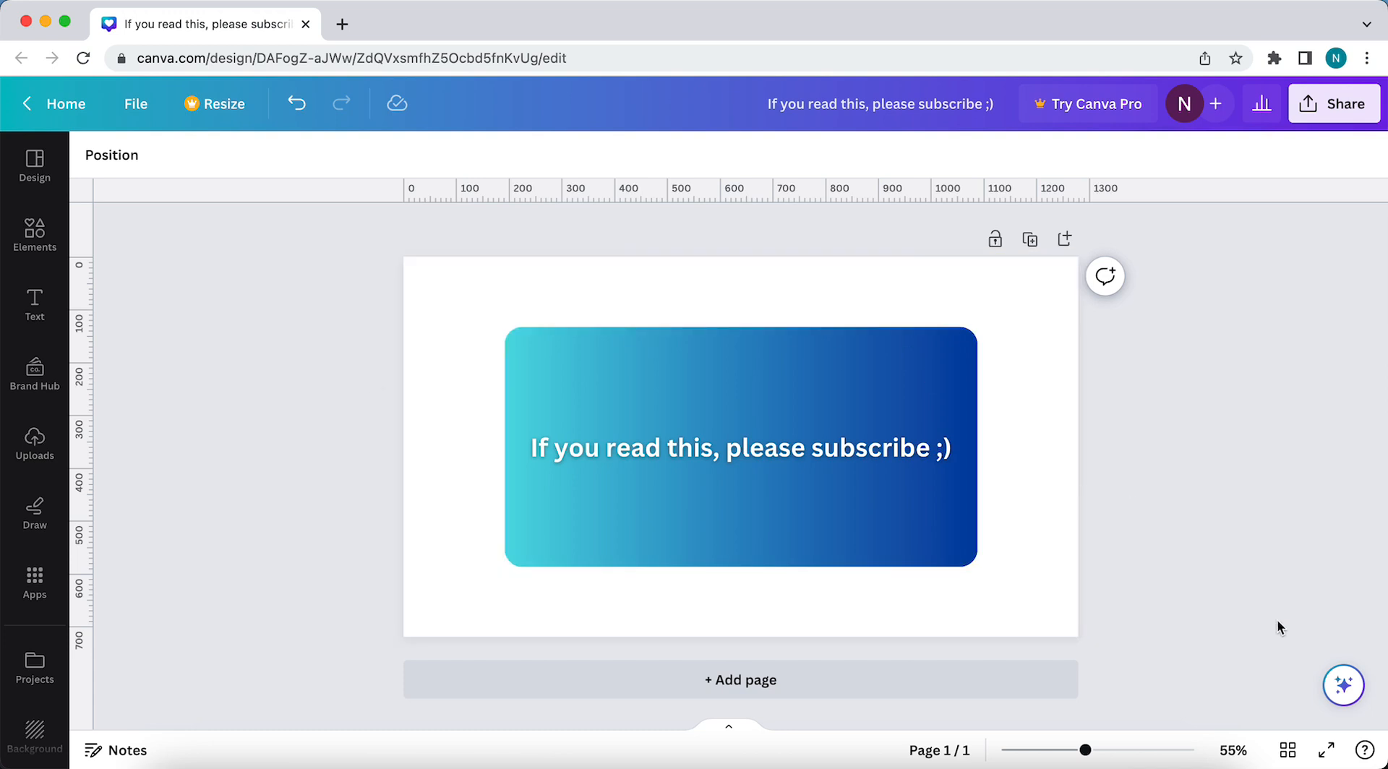